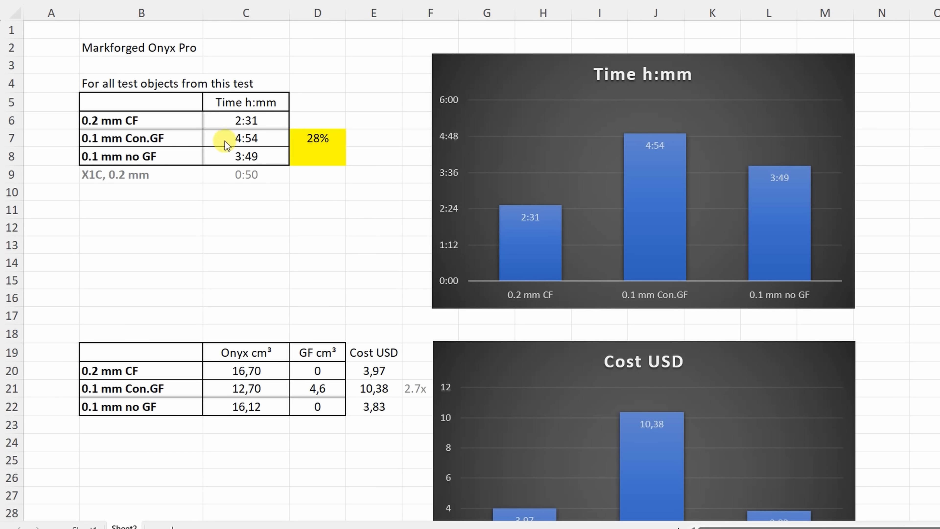
Point out the 0.1 mm Con.GF and no-GF print times, returning to the 4:54 Con.GF time
left_click(317, 138)
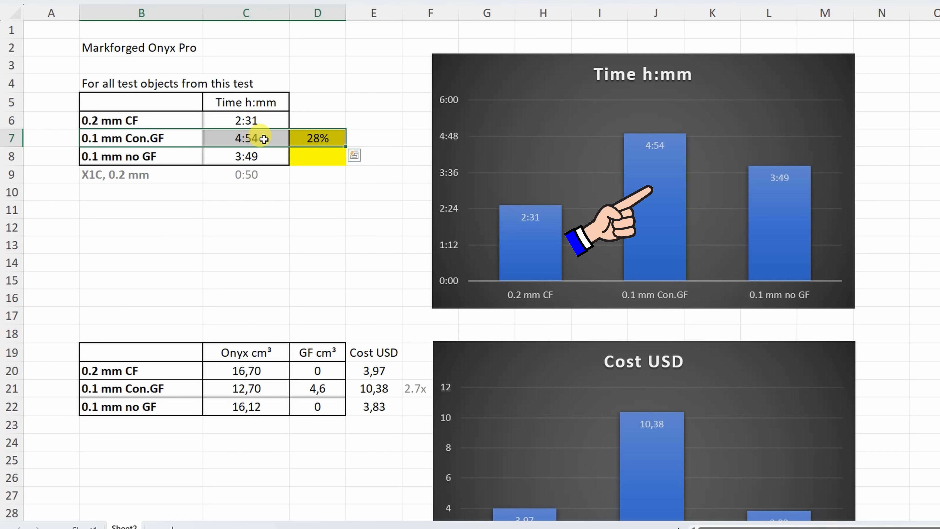
mouse_move(270, 138)
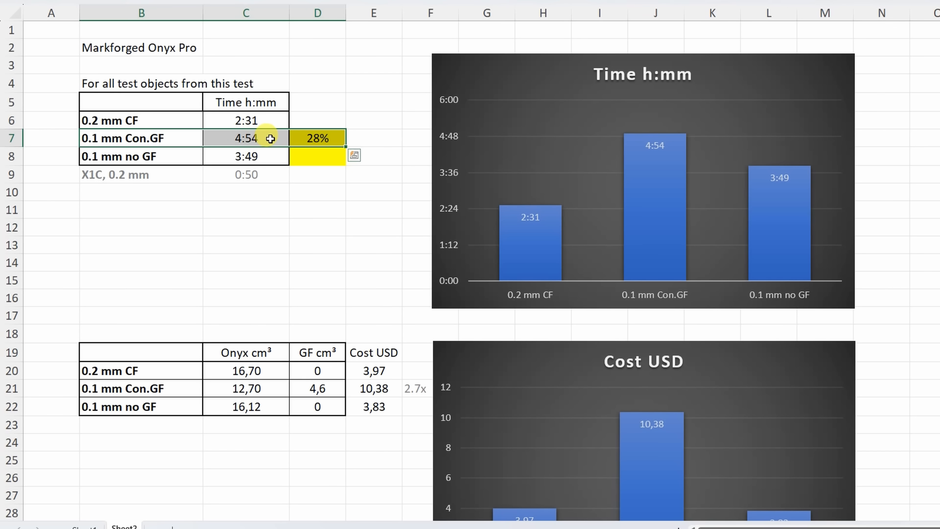
mouse_move(232, 156)
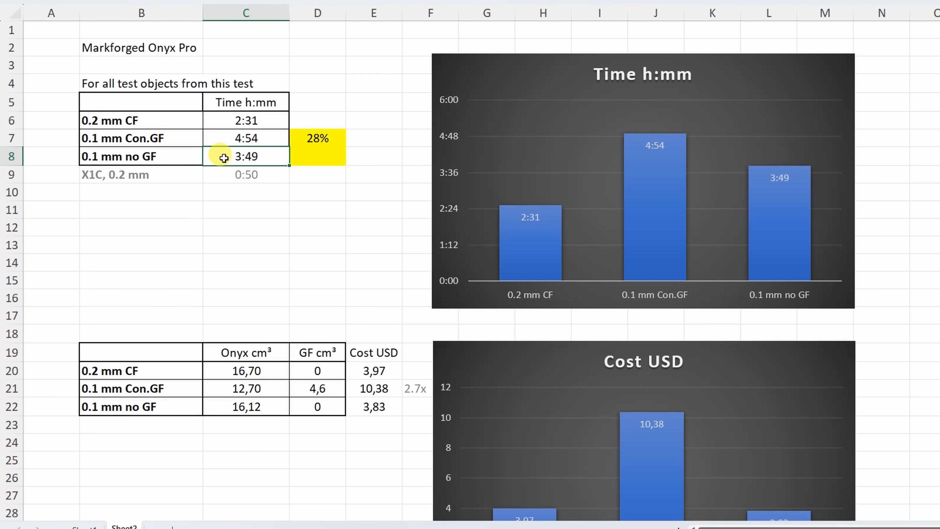
left_click(318, 138)
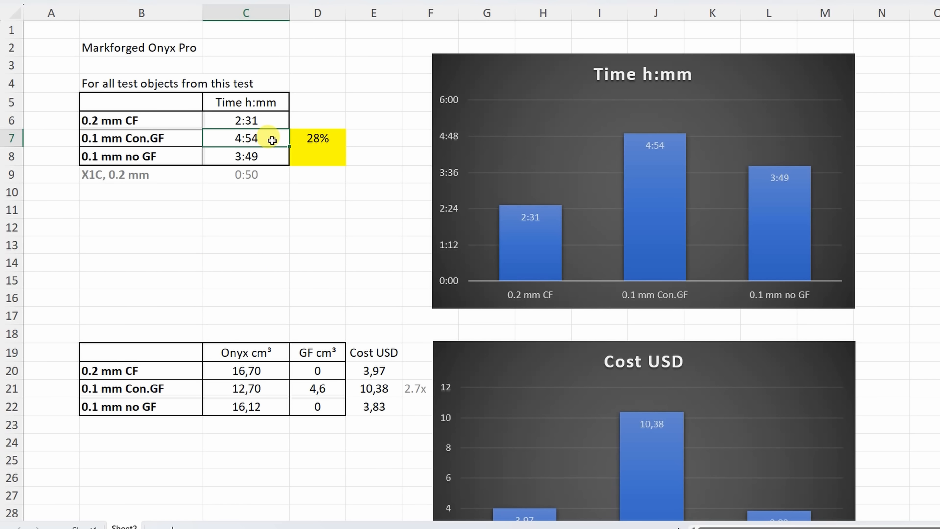
left_click(246, 120)
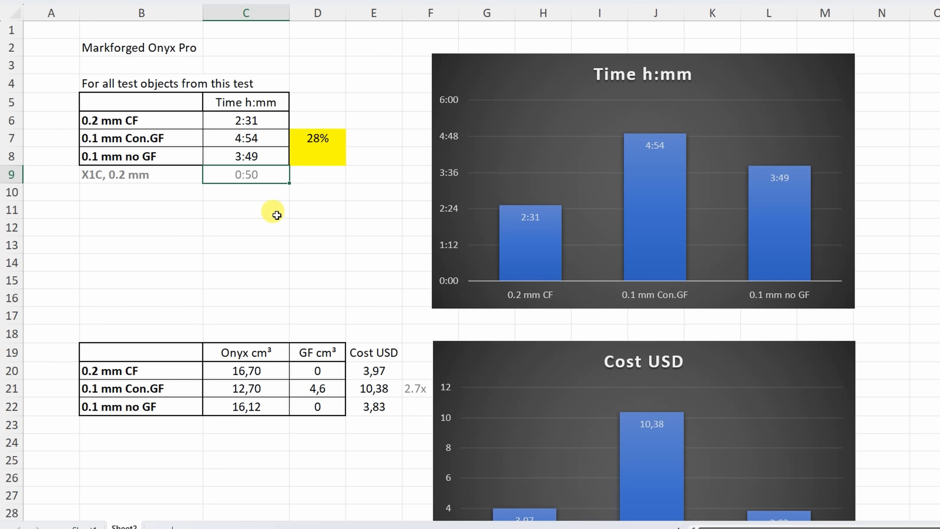
Scroll below the Cost USD chart to the printer cost value and the quote beside it
scroll("down", 3)
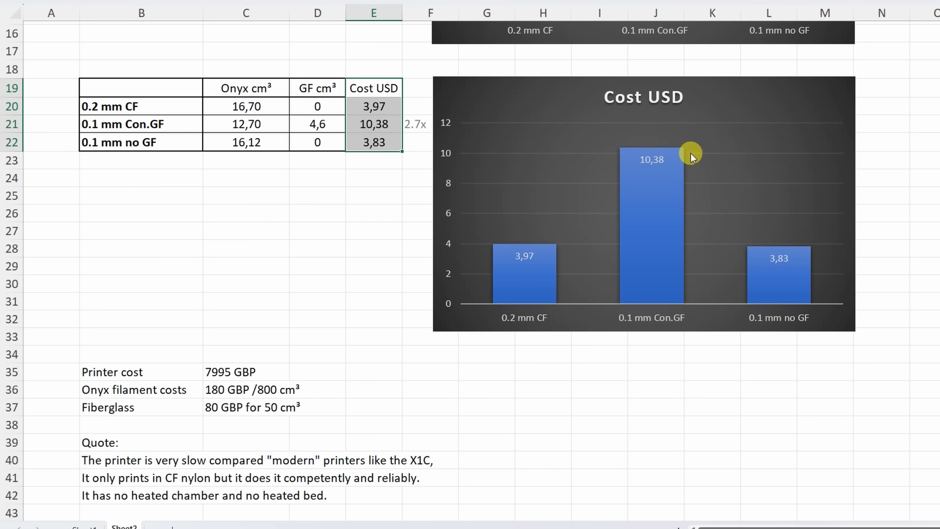
mouse_move(662, 220)
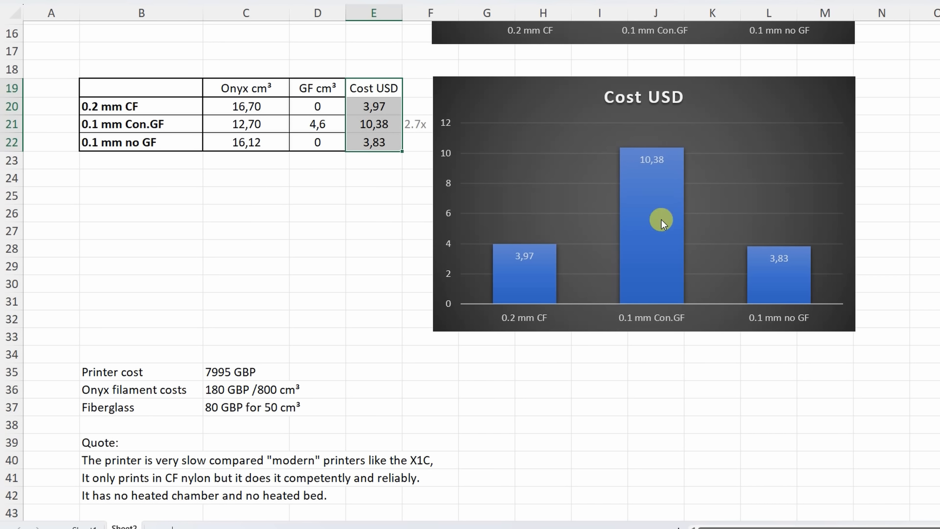
mouse_move(646, 144)
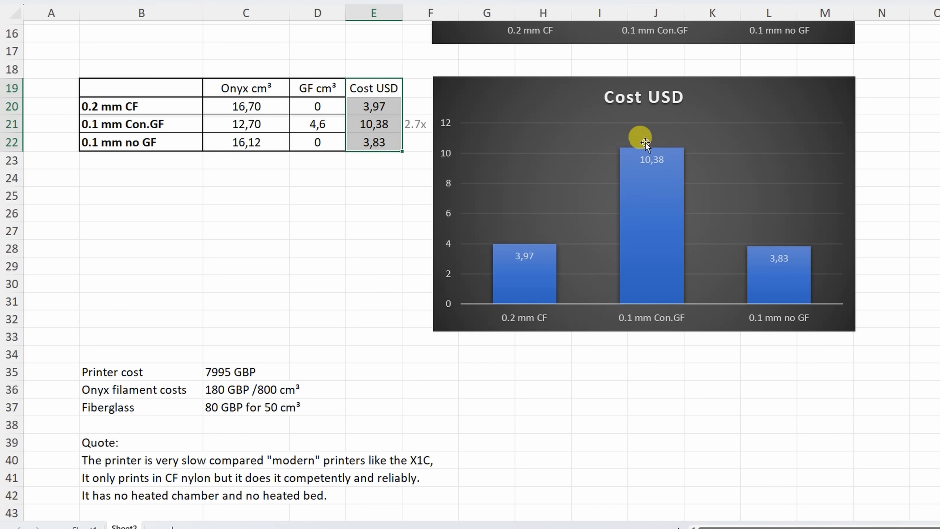
mouse_move(625, 163)
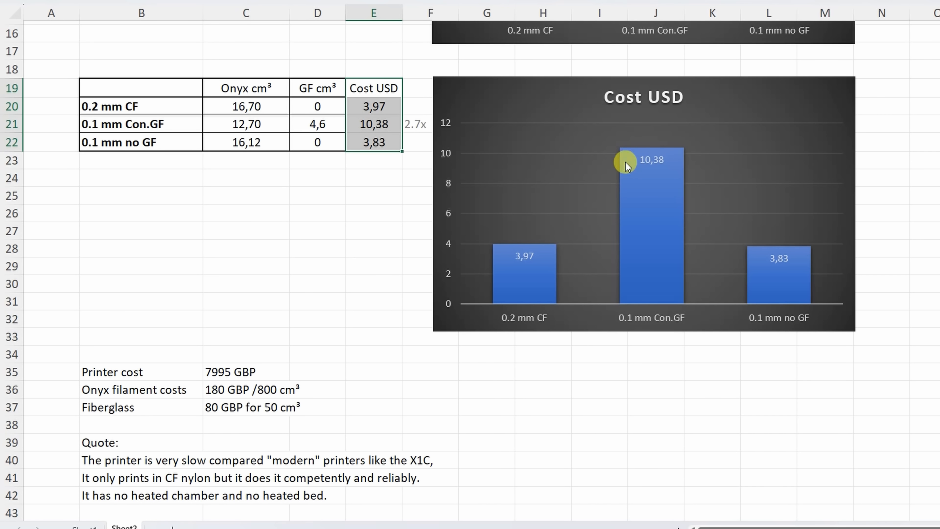
scroll("down", 3)
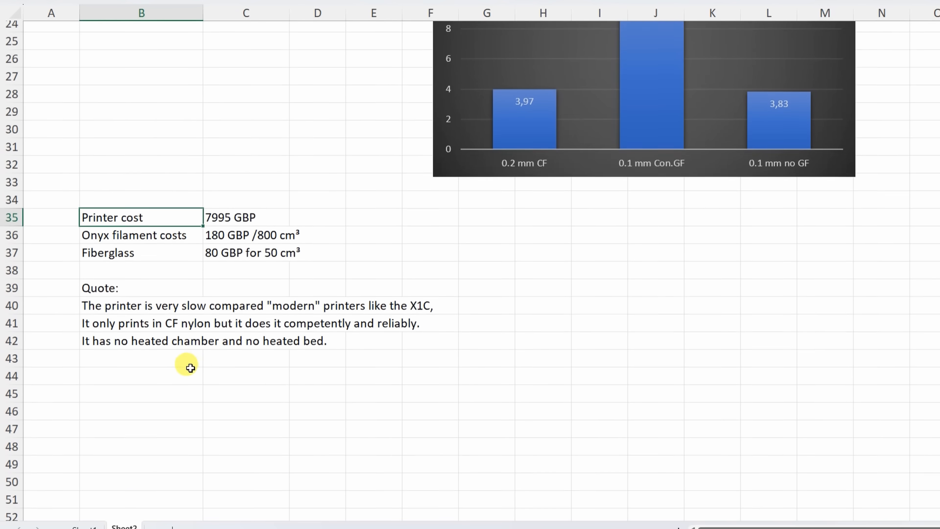
left_click(246, 213)
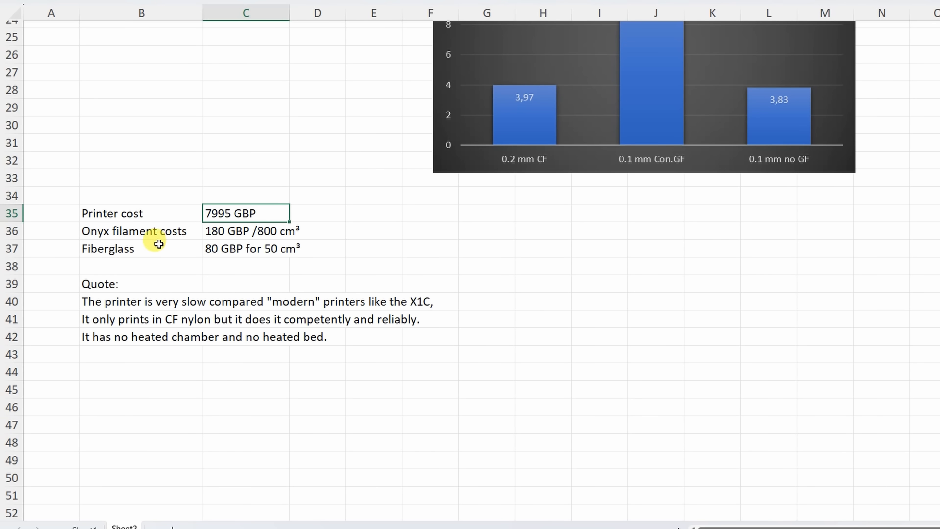
left_click(246, 231)
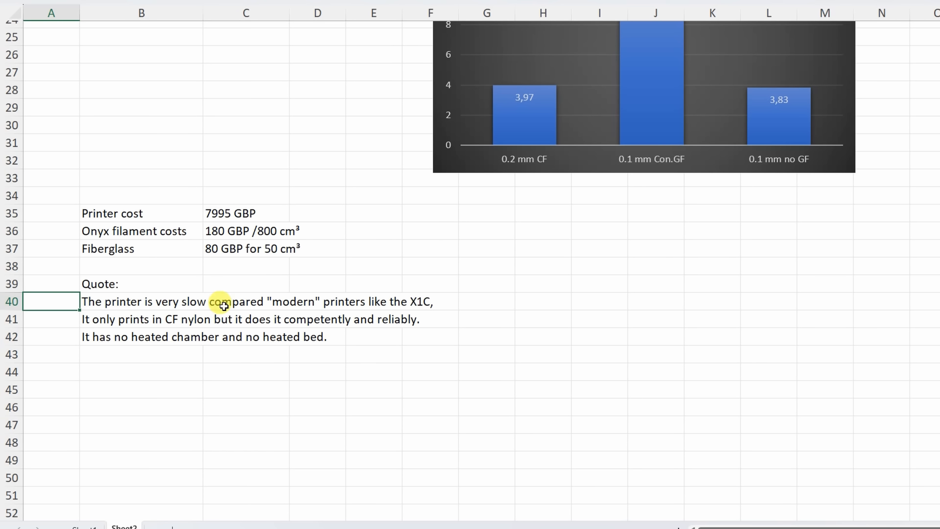
mouse_move(461, 301)
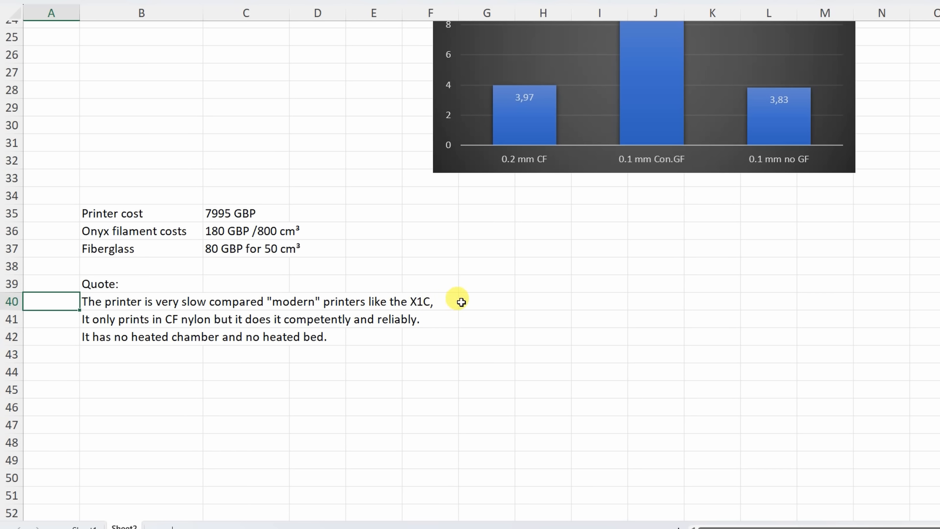
mouse_move(120, 324)
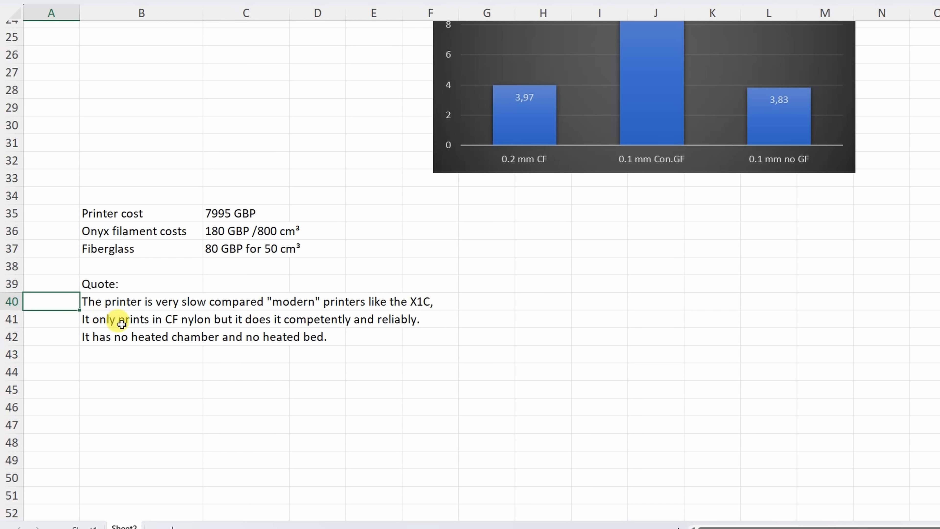
mouse_move(193, 320)
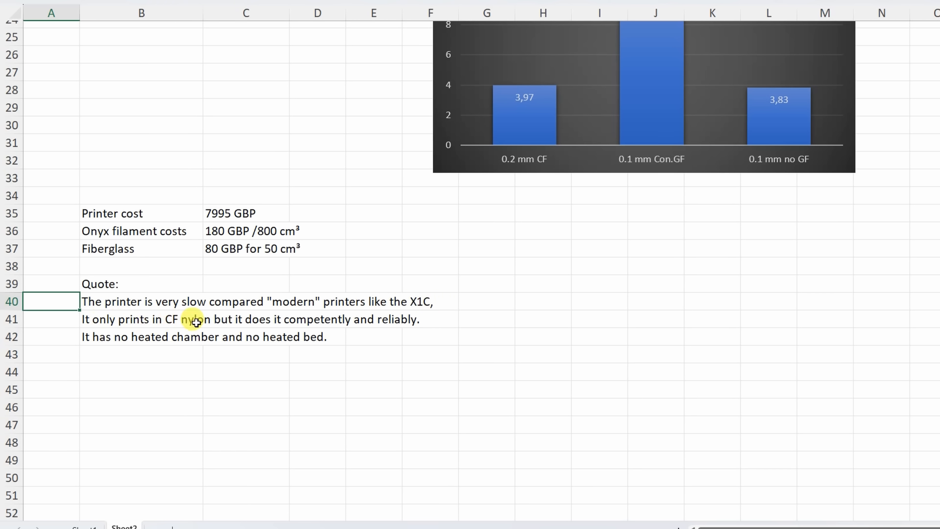
mouse_move(294, 318)
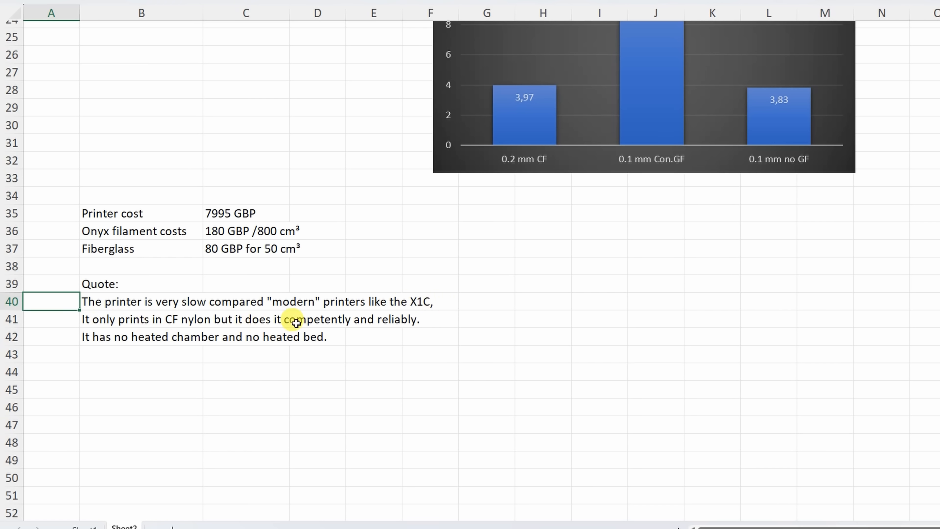
mouse_move(58, 341)
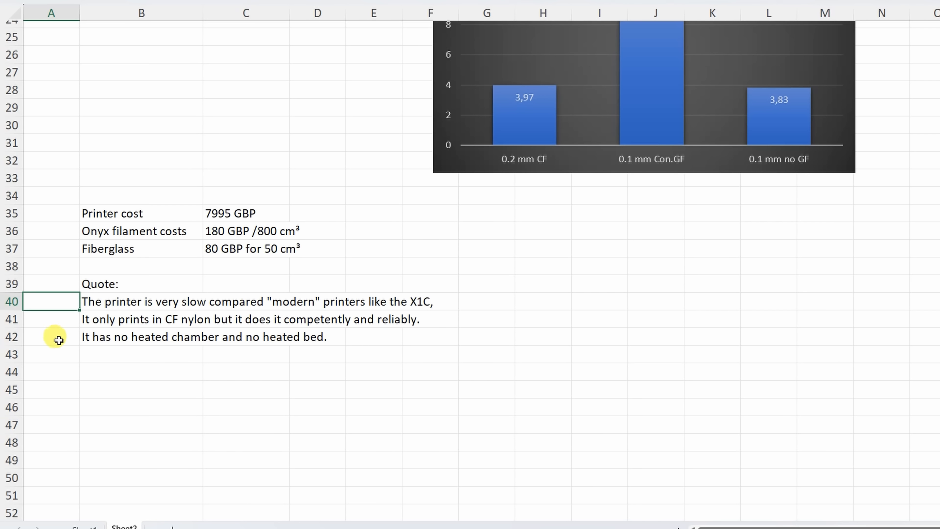
mouse_move(128, 347)
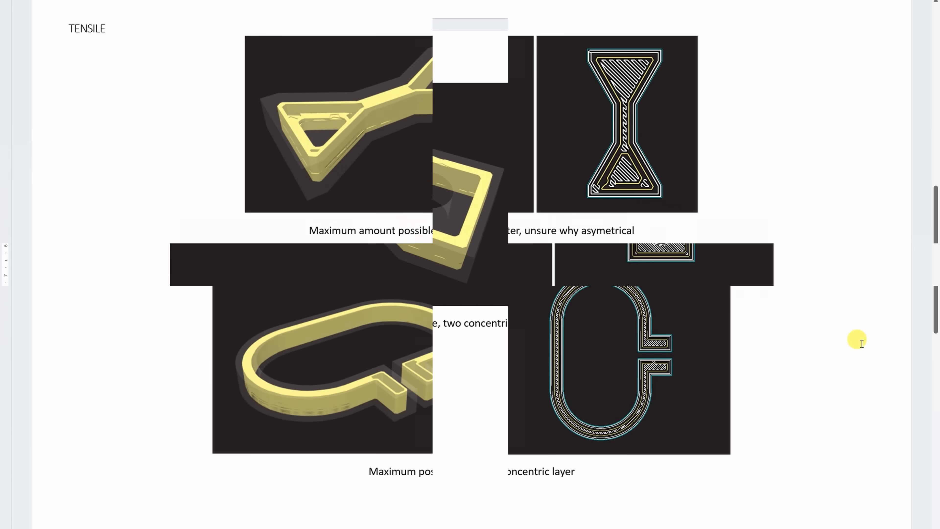
Scroll down to the report's TENSILE section with its sliced print images
scroll("down", 3)
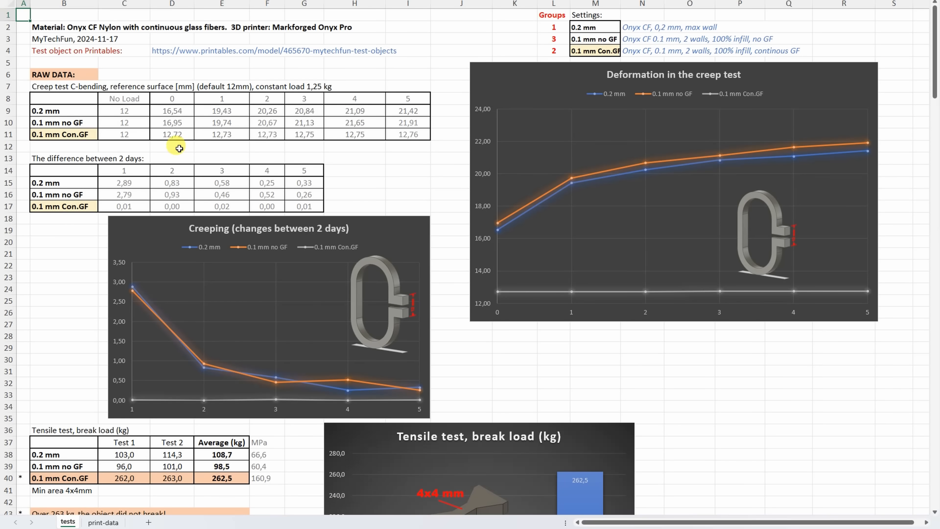
mouse_move(219, 151)
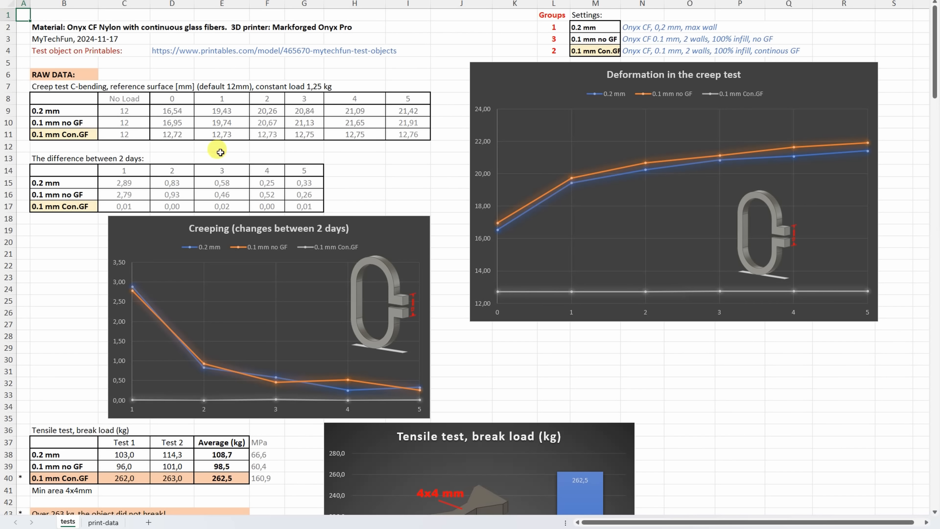
Point out a creep measurement of the continuous-fiber print in the creep data
left_click(594, 27)
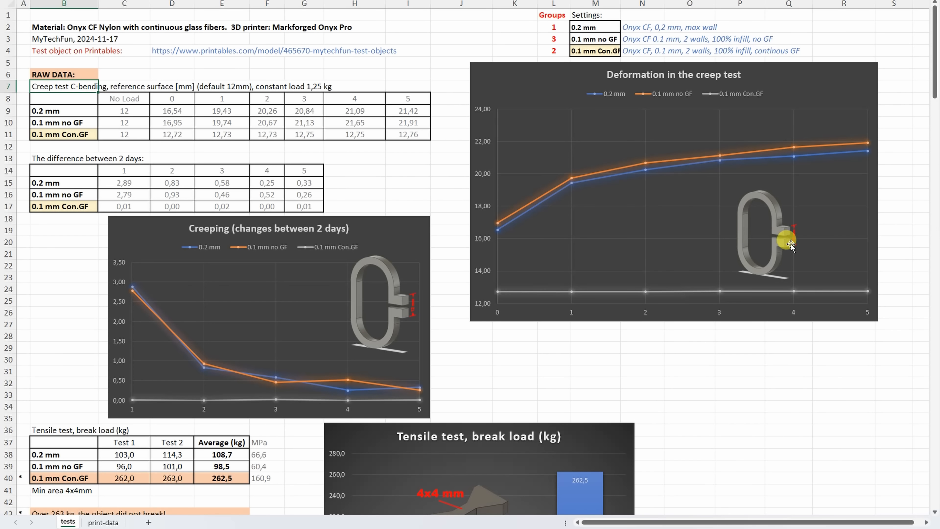
mouse_move(791, 216)
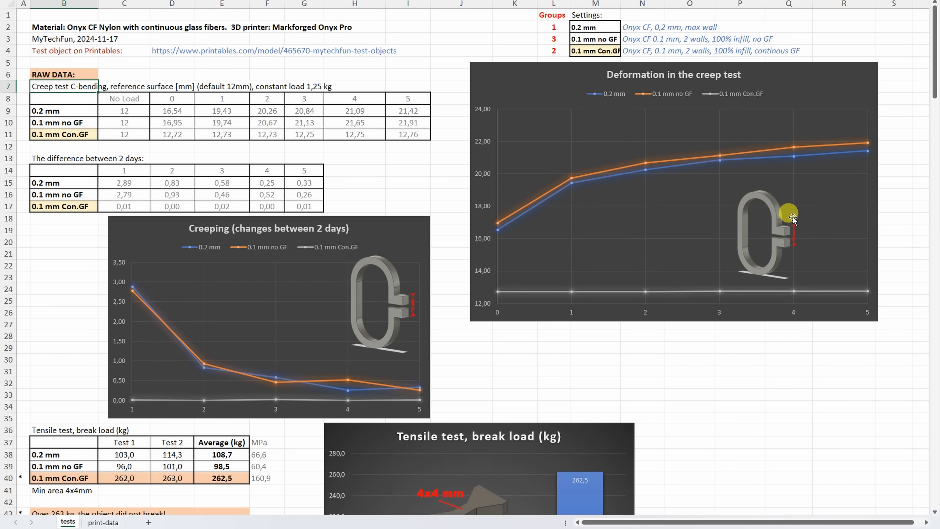
mouse_move(510, 229)
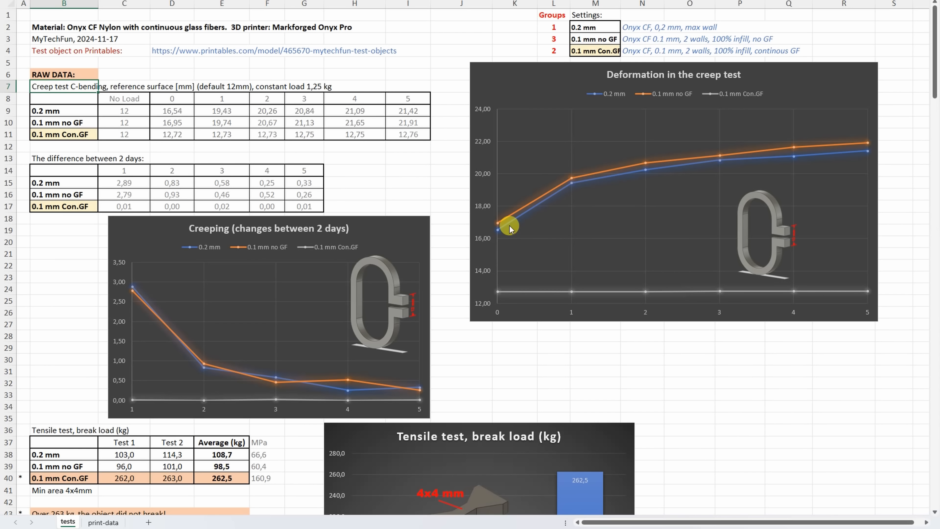
mouse_move(806, 160)
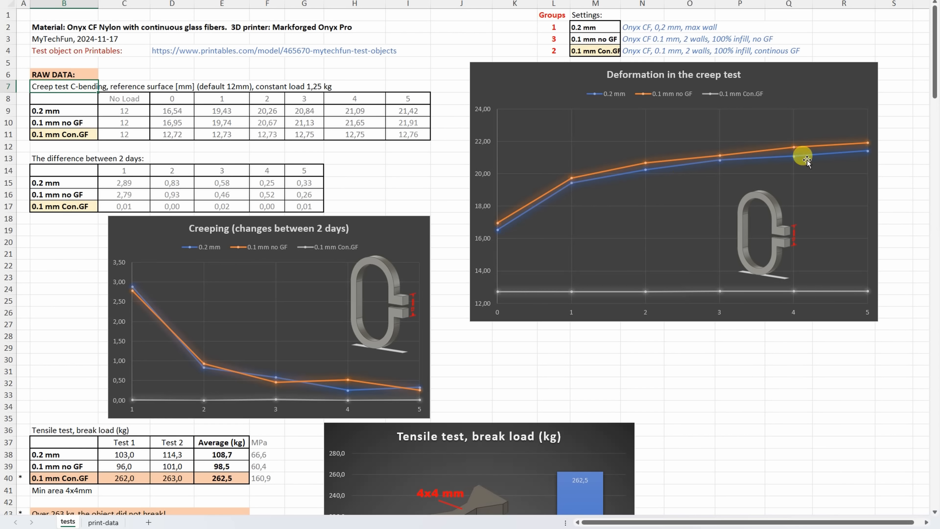
mouse_move(599, 71)
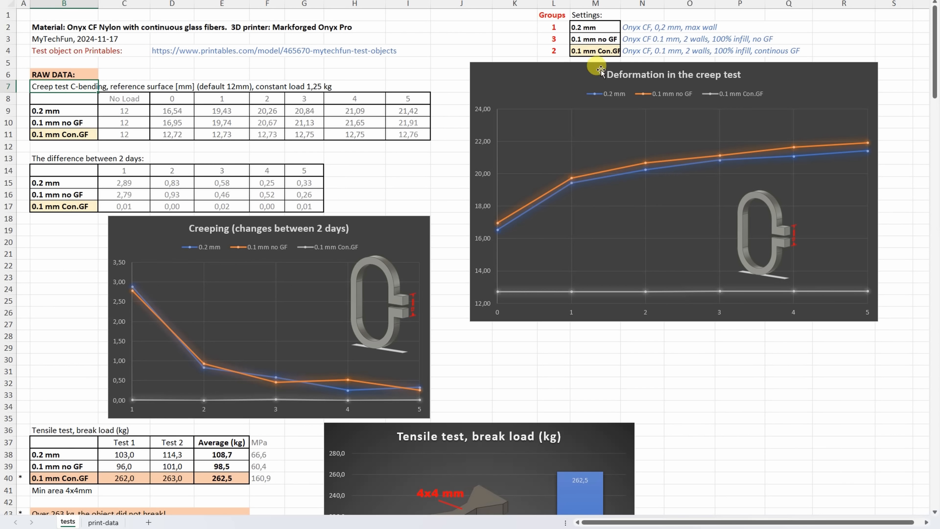
mouse_move(724, 183)
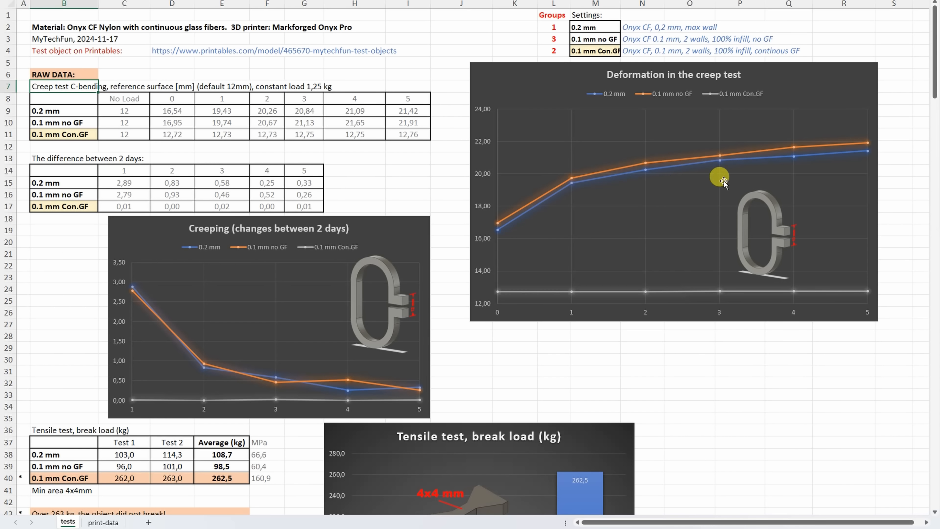
mouse_move(794, 163)
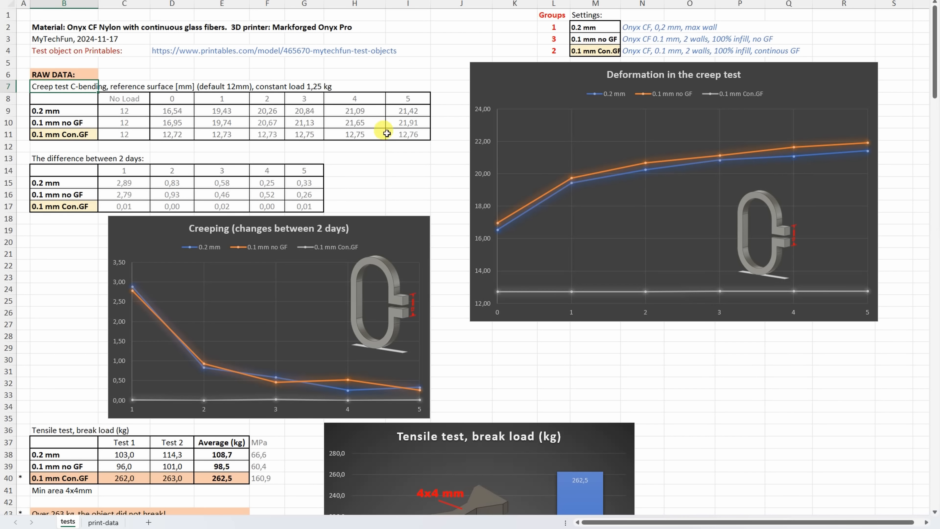
left_click(304, 134)
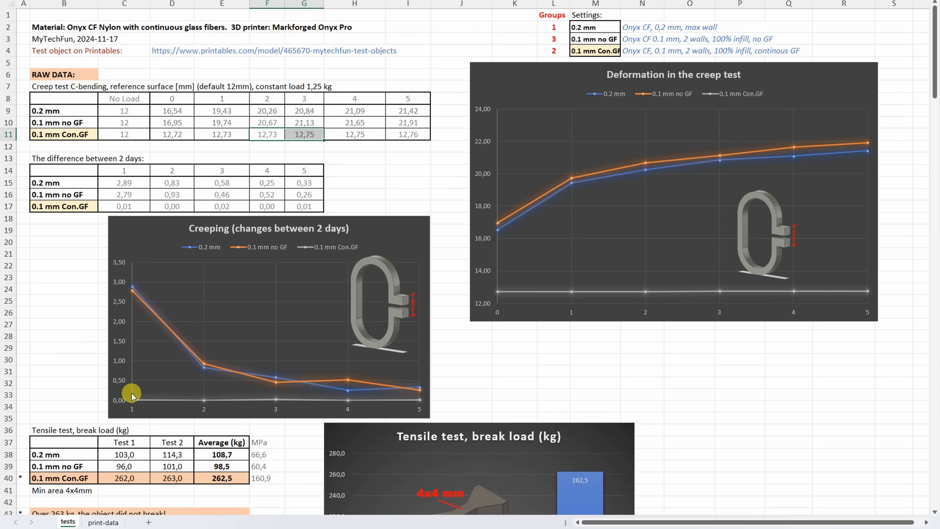
mouse_move(153, 400)
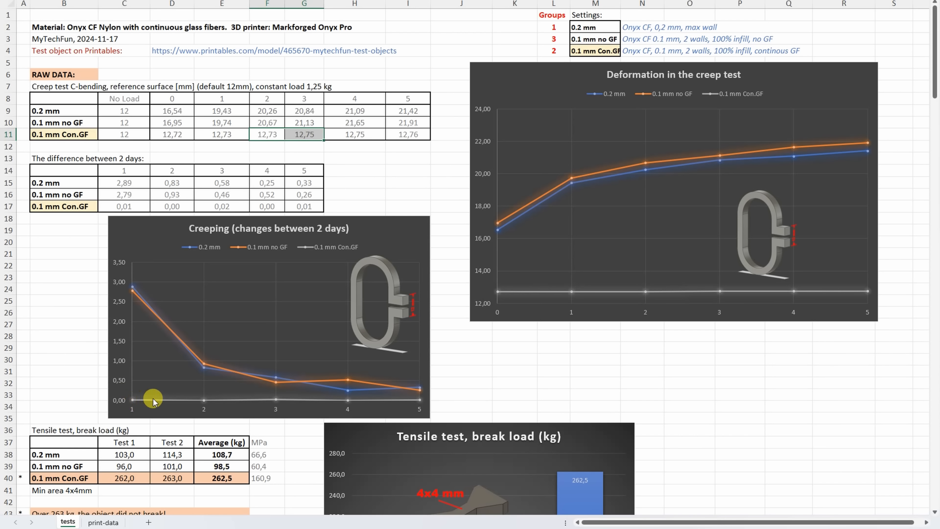
mouse_move(408, 396)
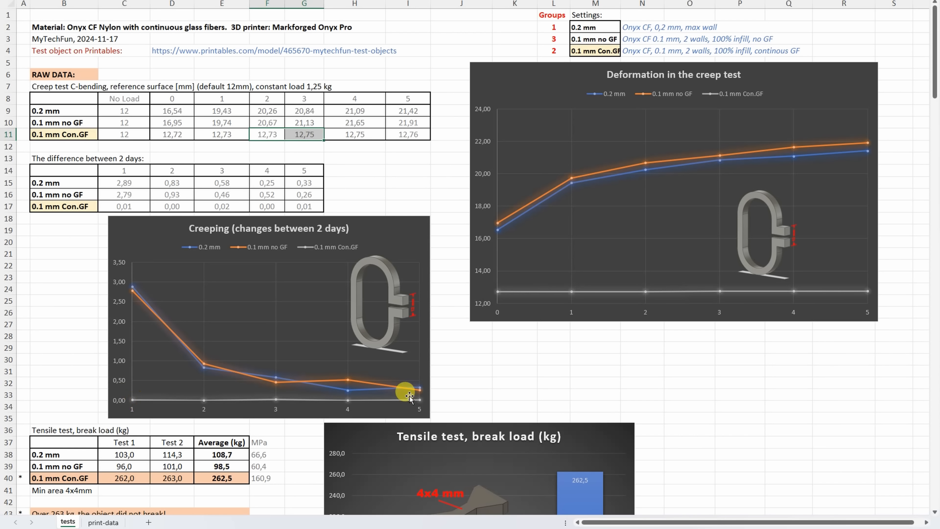
mouse_move(132, 283)
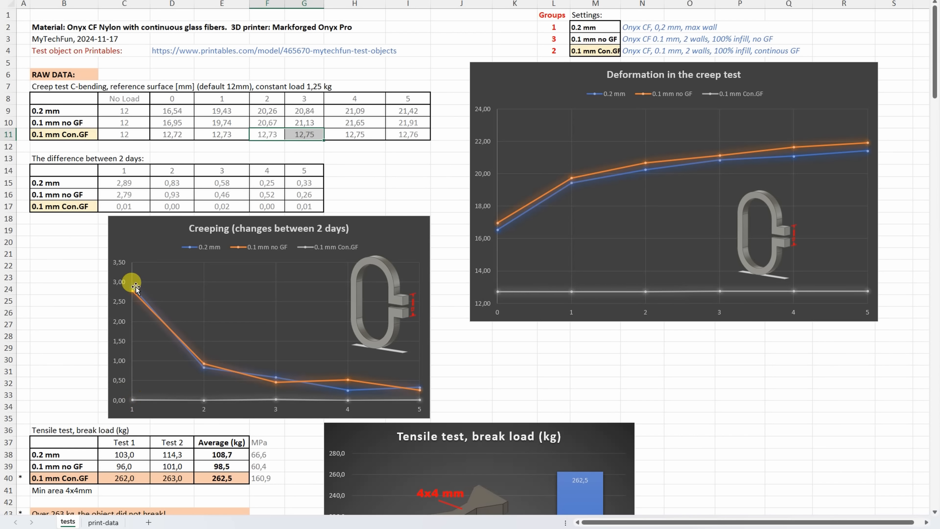
mouse_move(180, 365)
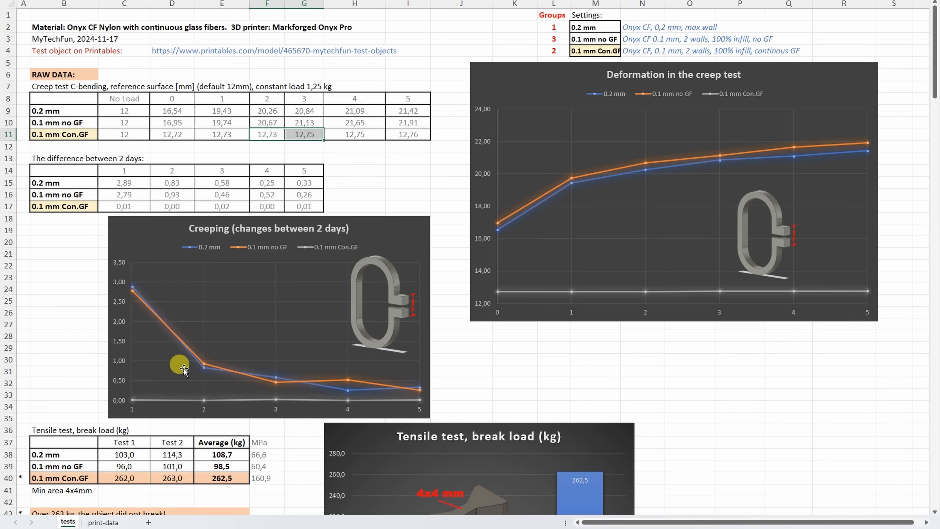
mouse_move(312, 387)
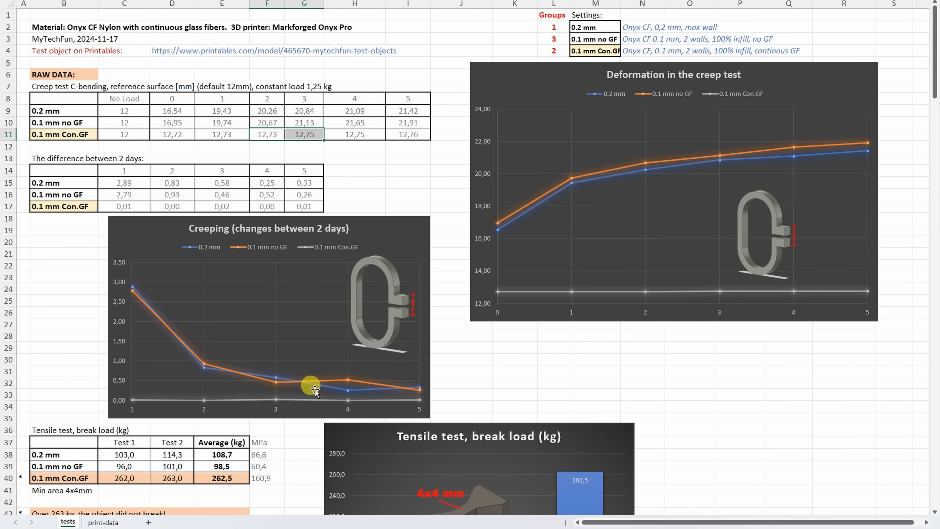
Scroll to the tensile break-load table and point out the other filaments' comparison break loads
scroll("down", 3)
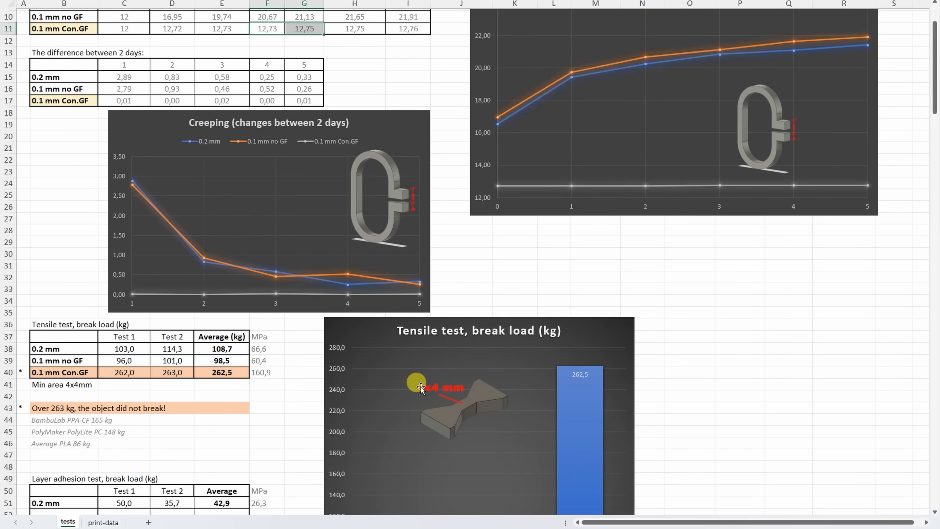
scroll("down", 3)
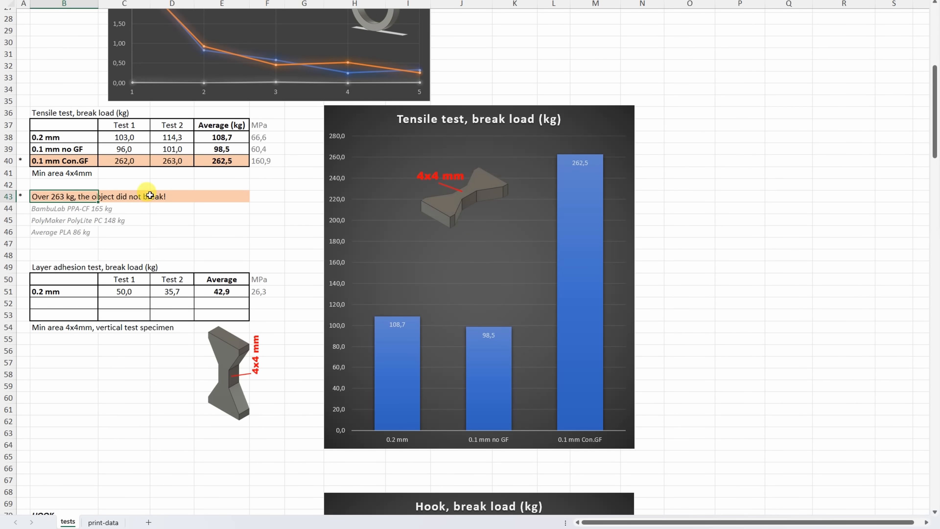
mouse_move(67, 215)
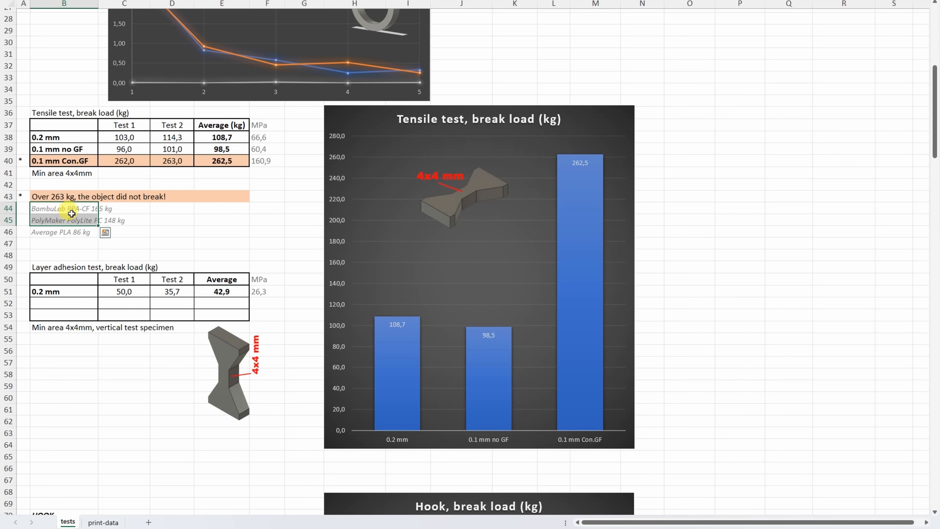
mouse_move(94, 219)
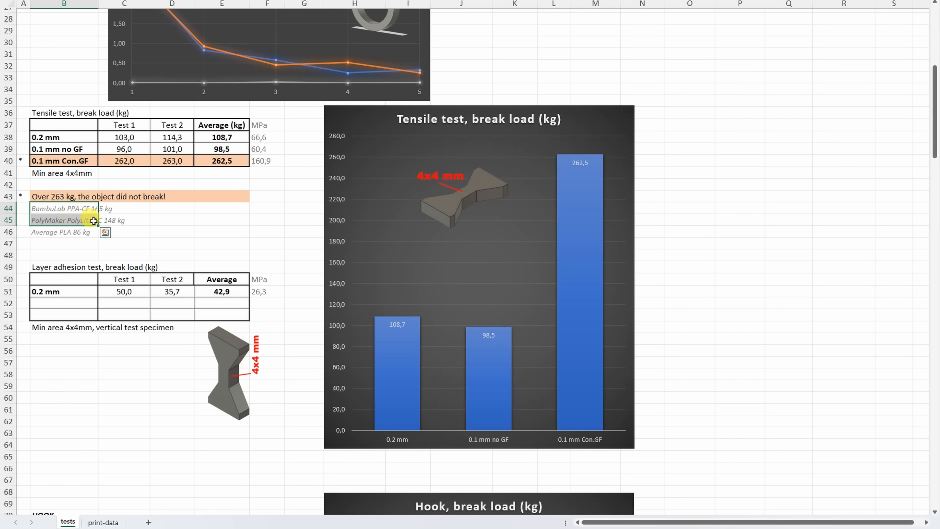
left_click(64, 232)
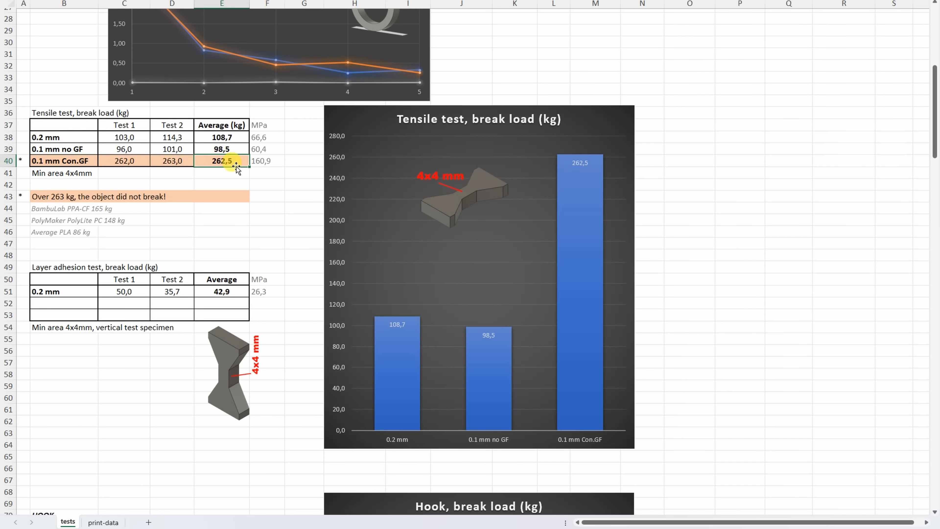
scroll("down", 3)
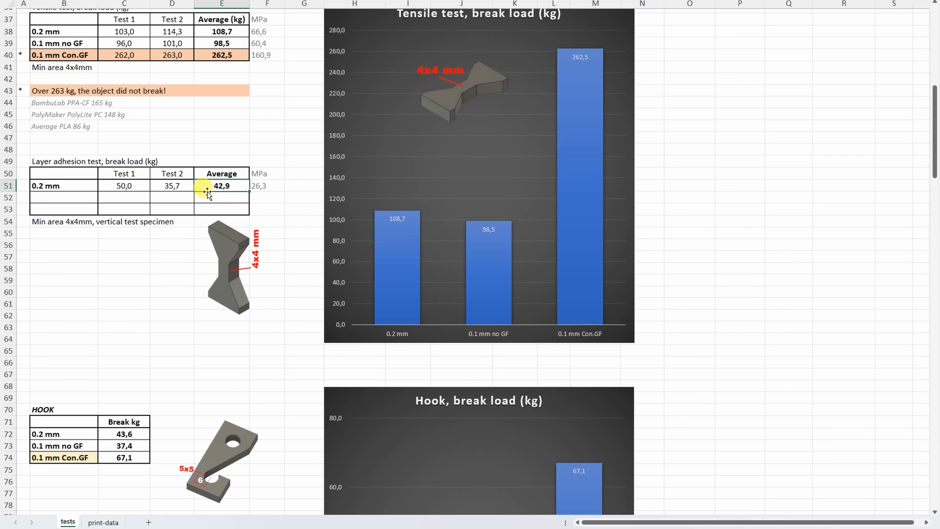
Point out the second layer adhesion result, then scroll to the hook break-load table
left_click(124, 185)
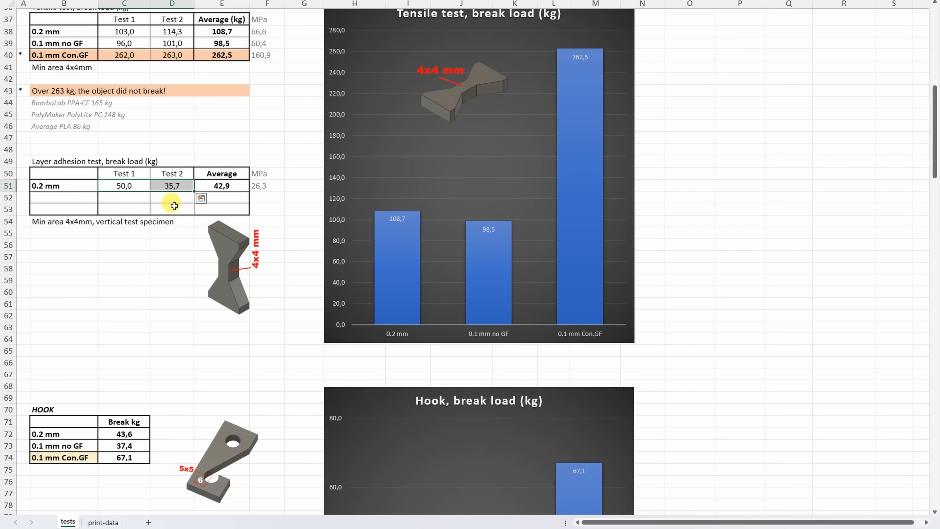
scroll("down", 3)
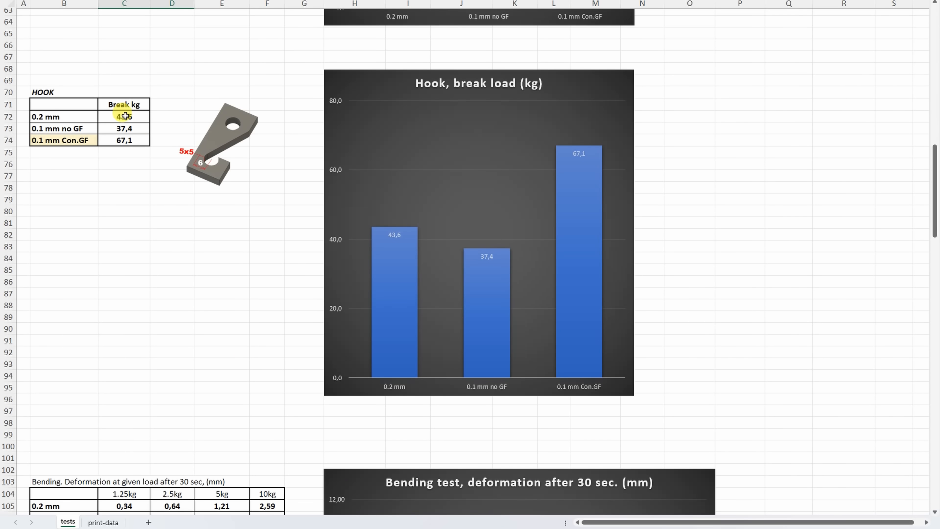
left_click(124, 127)
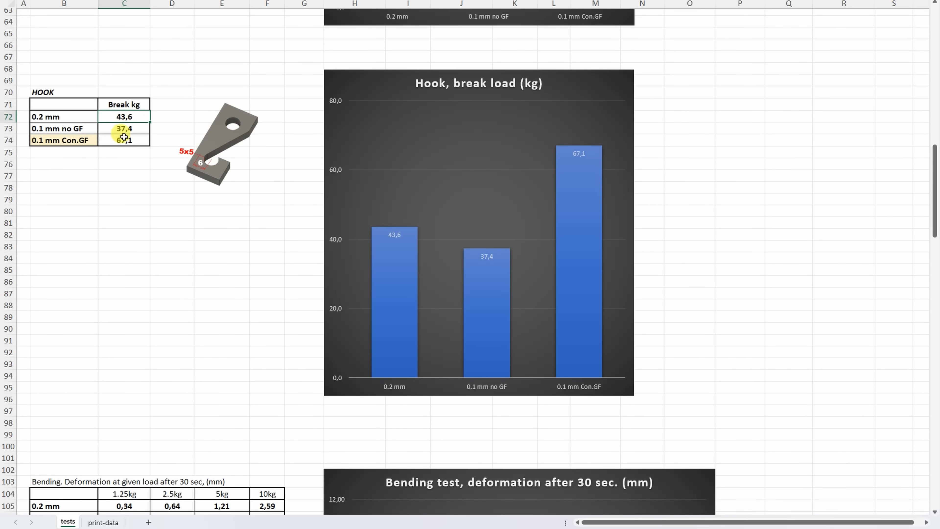
left_click(124, 139)
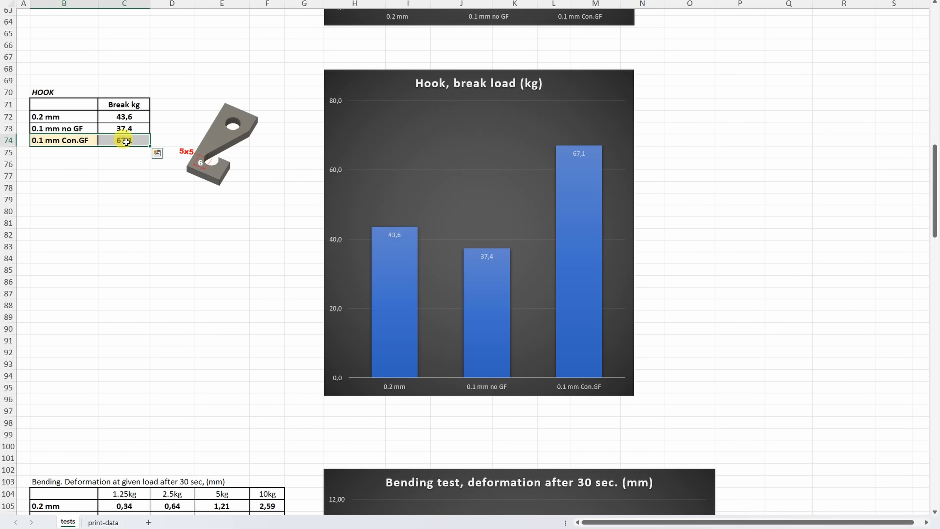
left_click(123, 117)
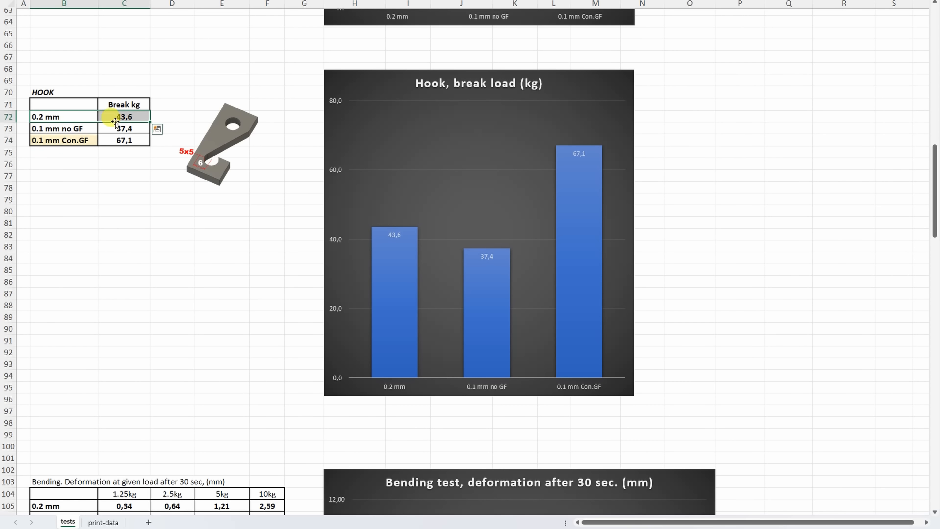
scroll("down", 3)
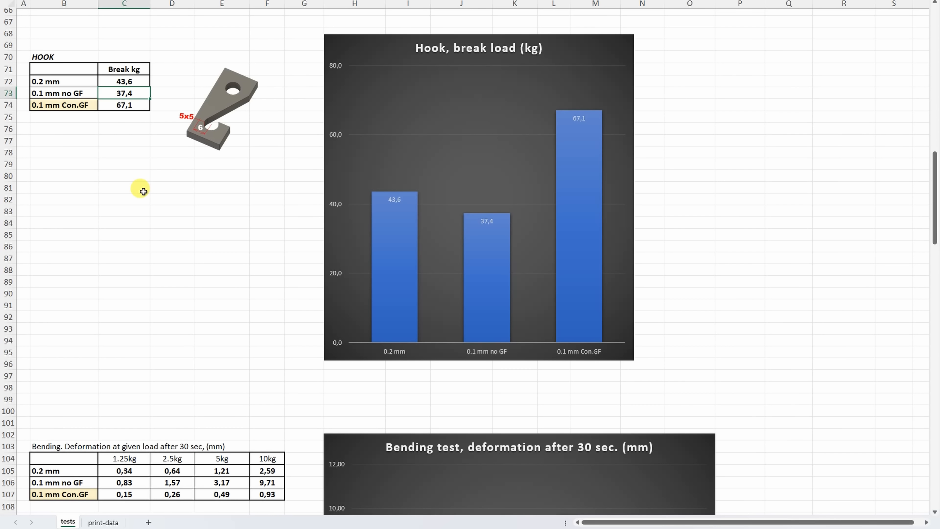
scroll("down", 3)
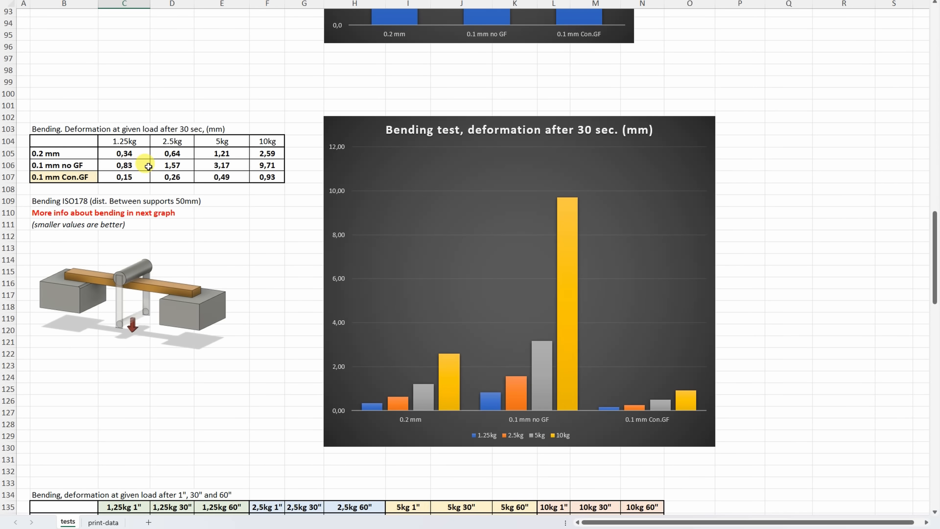
Scroll to the 'Bending, deformation at load' table and its four-load line chart
scroll("down", 3)
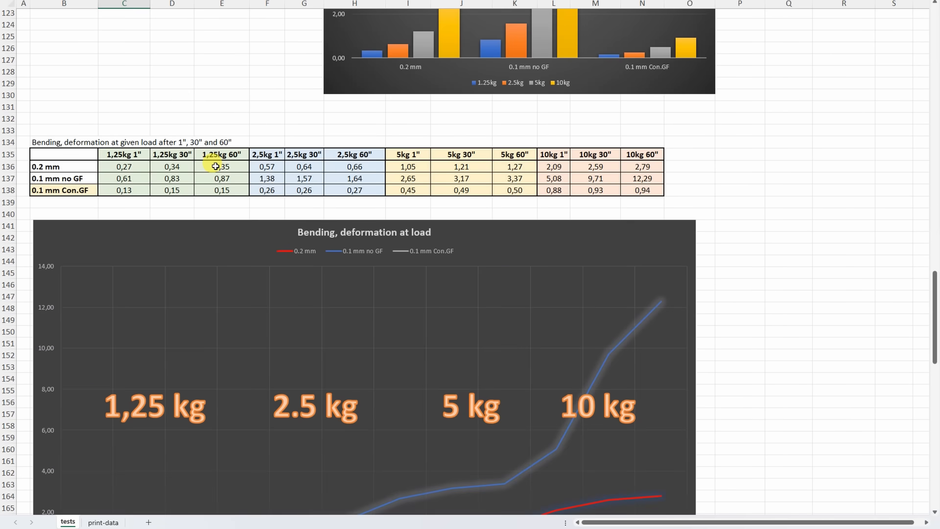
scroll("down", 3)
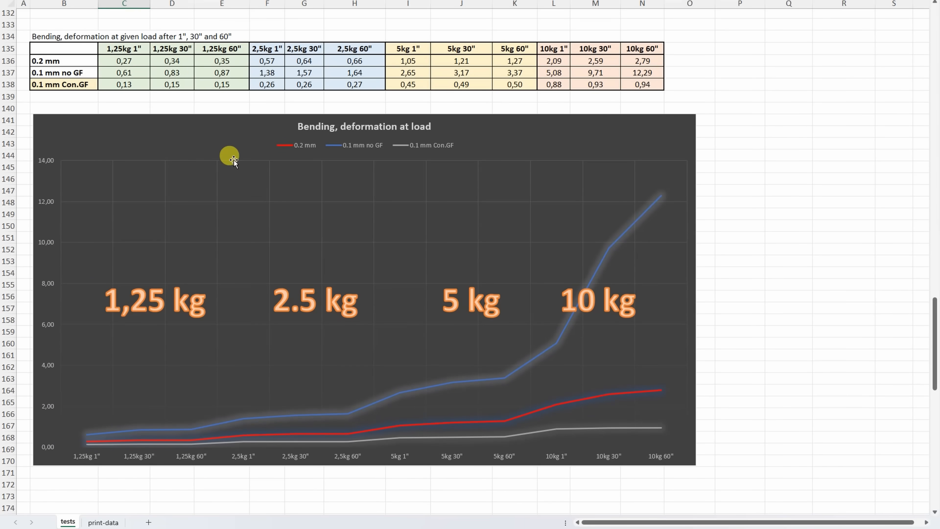
mouse_move(256, 106)
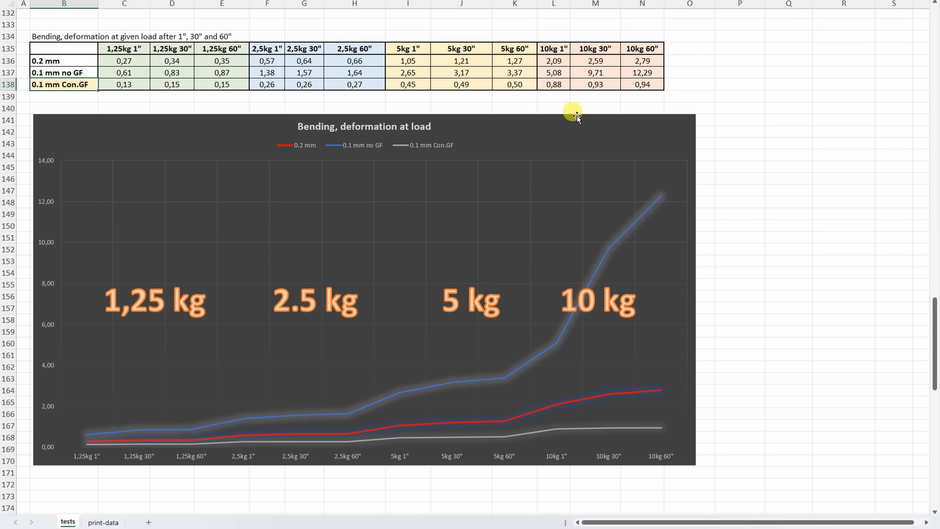
mouse_move(469, 356)
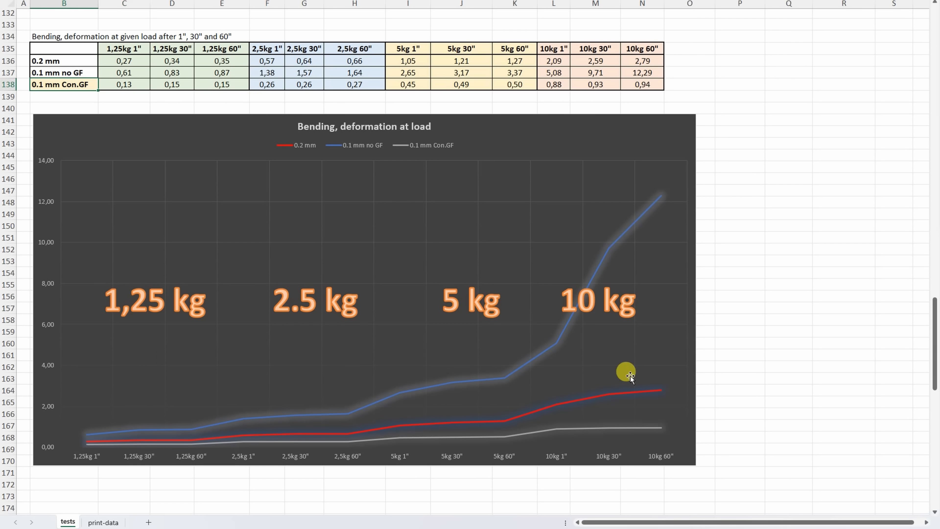
mouse_move(632, 227)
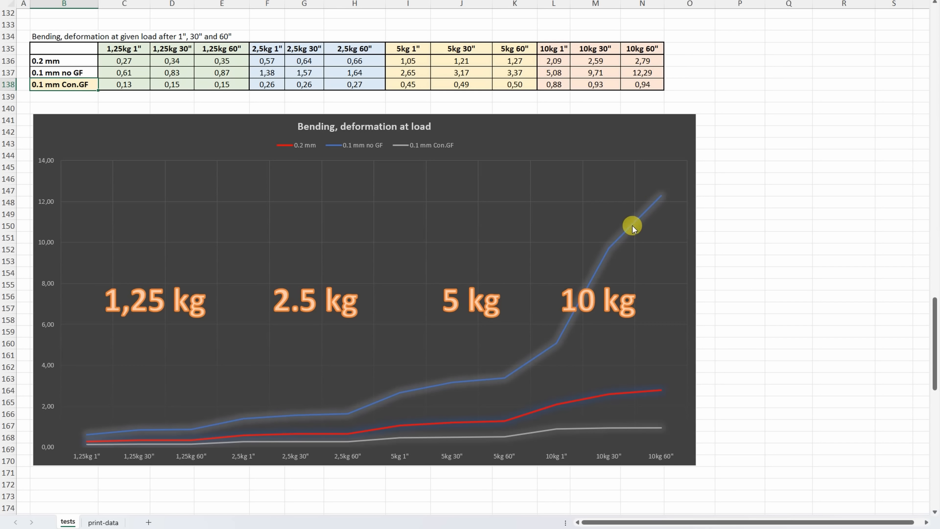
mouse_move(629, 400)
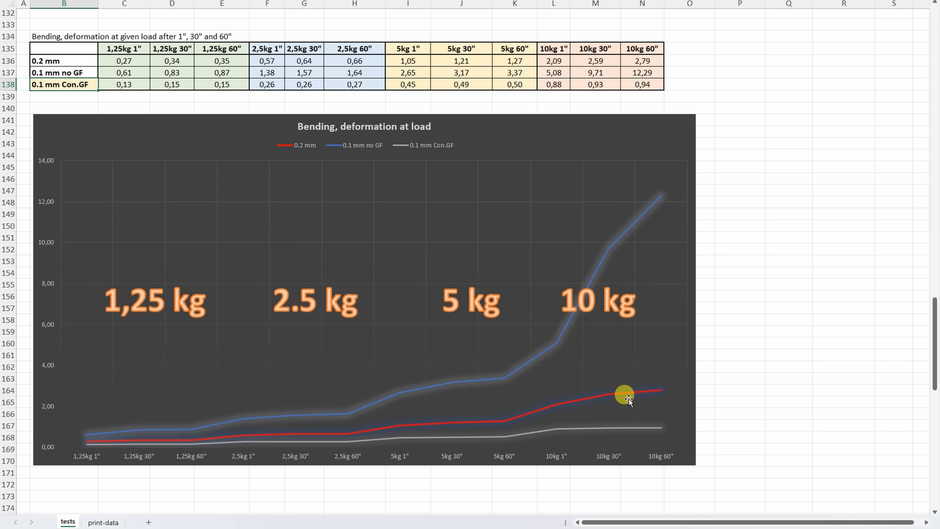
mouse_move(628, 384)
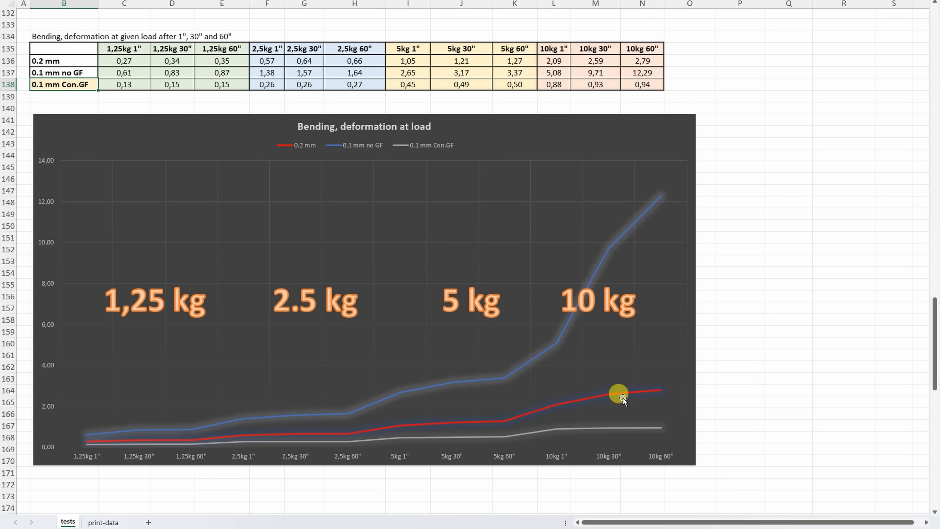
mouse_move(613, 244)
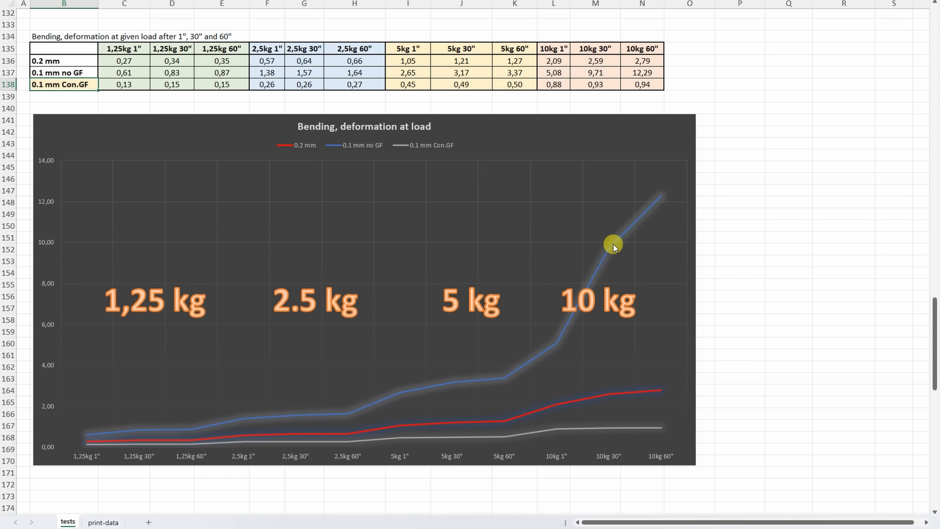
mouse_move(604, 409)
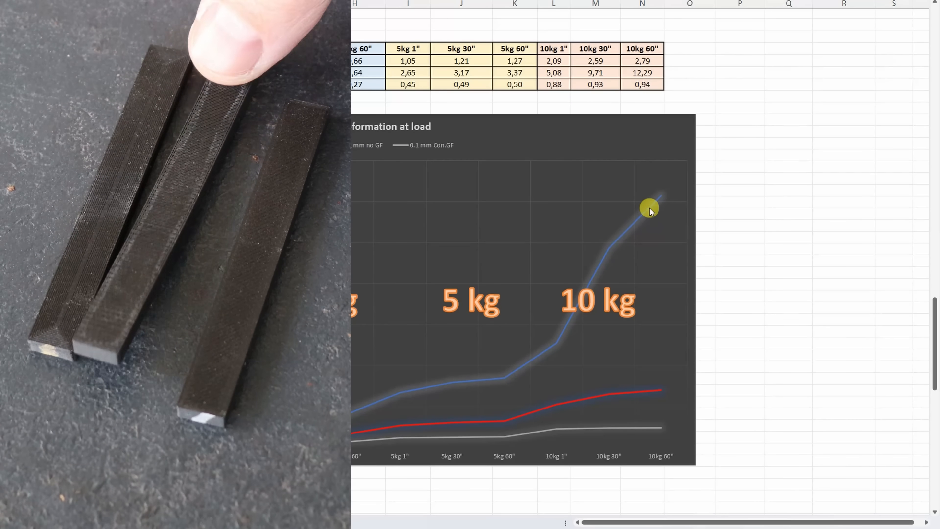
mouse_move(641, 215)
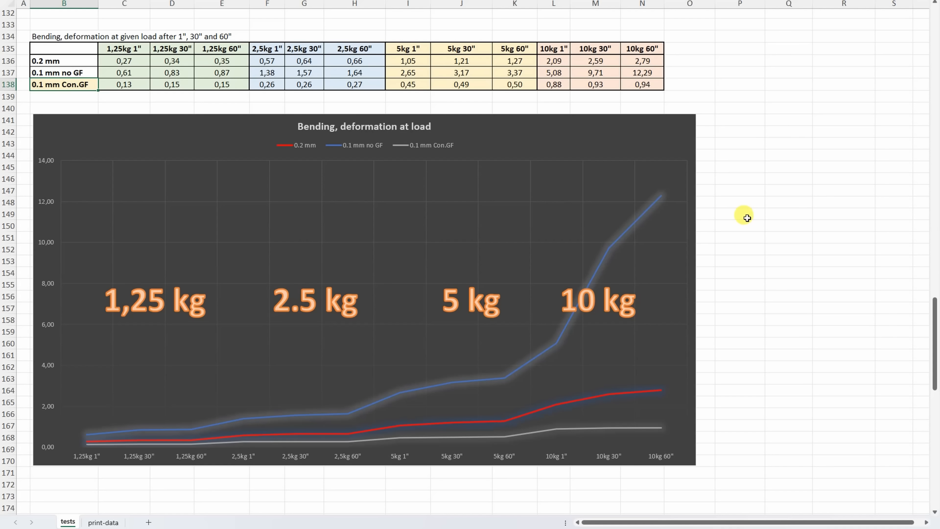
mouse_move(609, 397)
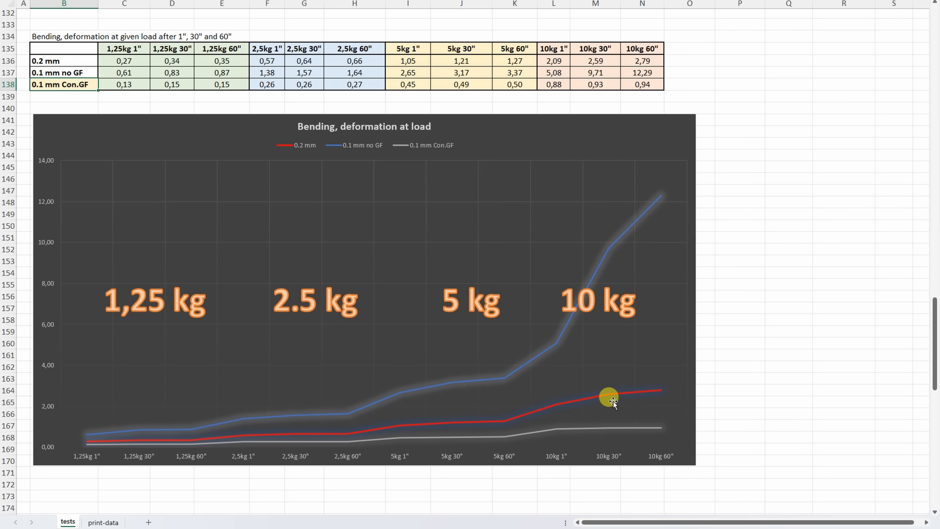
scroll("down", 3)
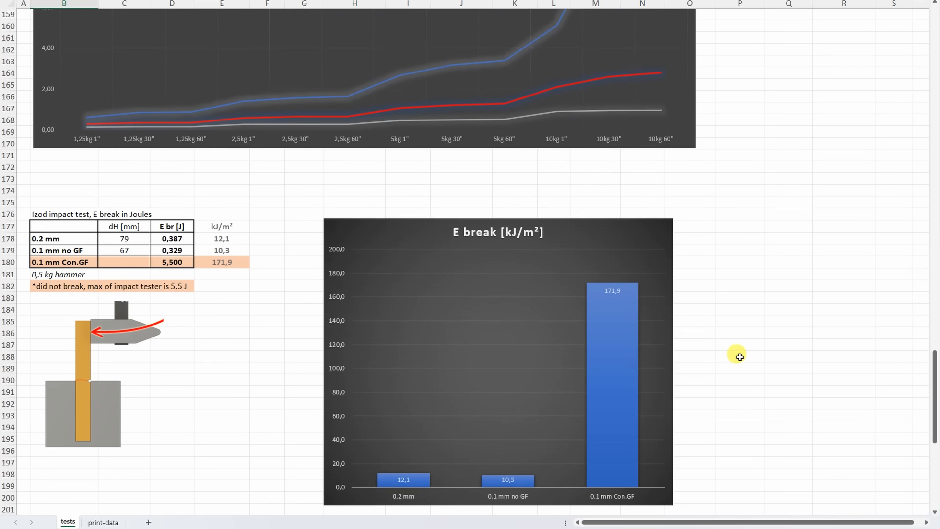
Scroll to the Izod impact test table and its E break [kJ/m²] chart
scroll("down", 3)
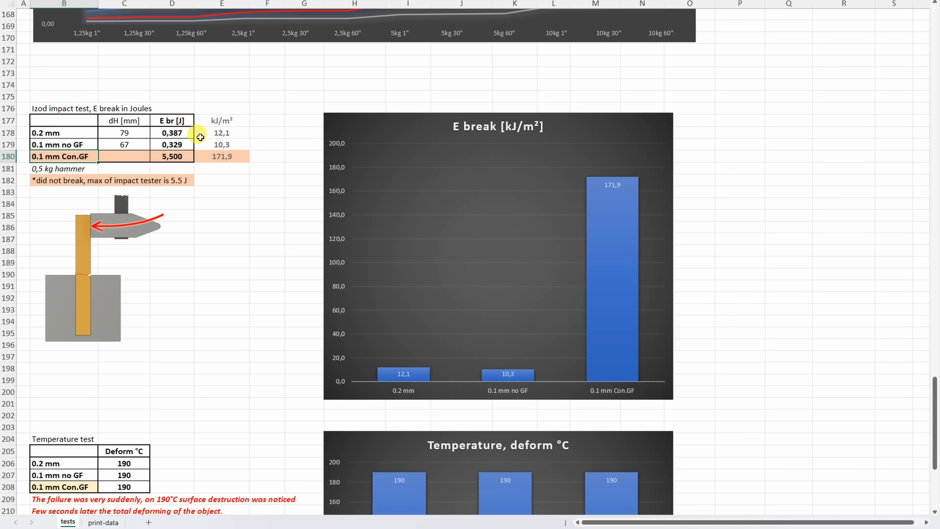
mouse_move(214, 156)
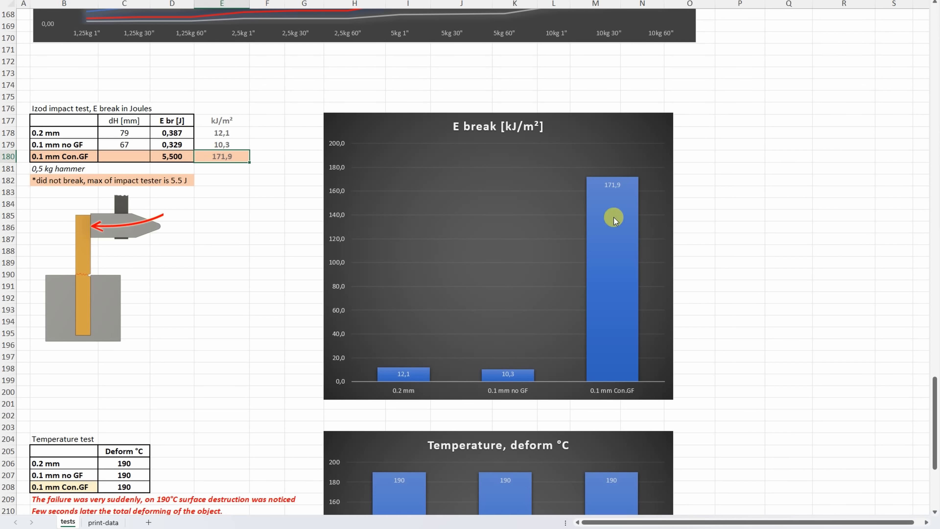
mouse_move(634, 182)
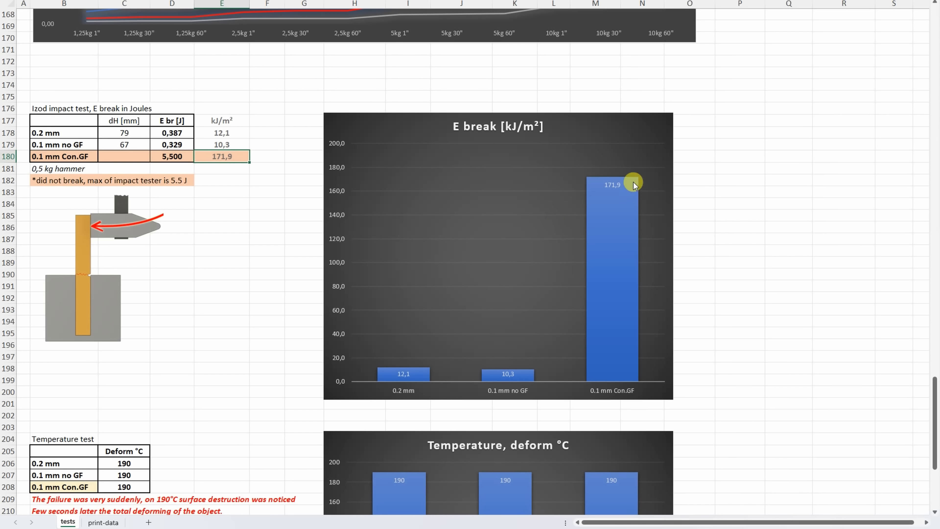
mouse_move(419, 378)
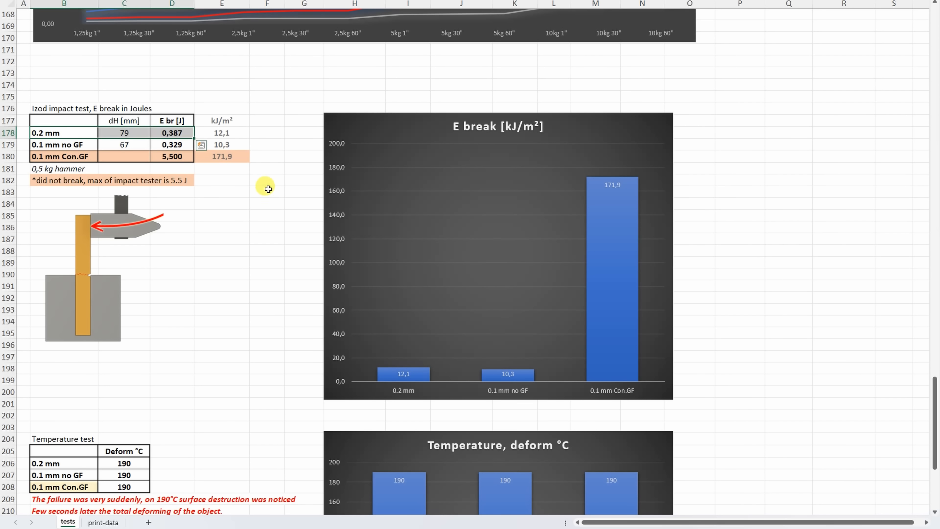
scroll("down", 3)
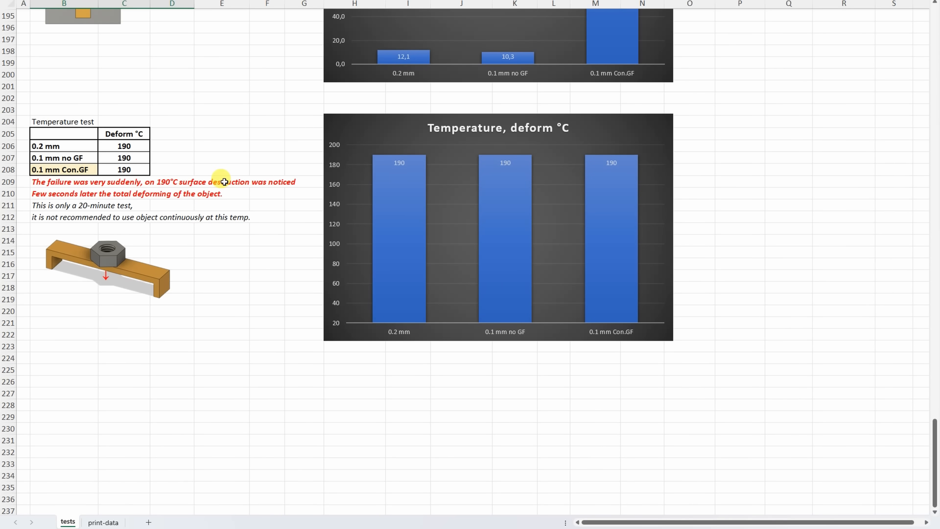
mouse_move(185, 148)
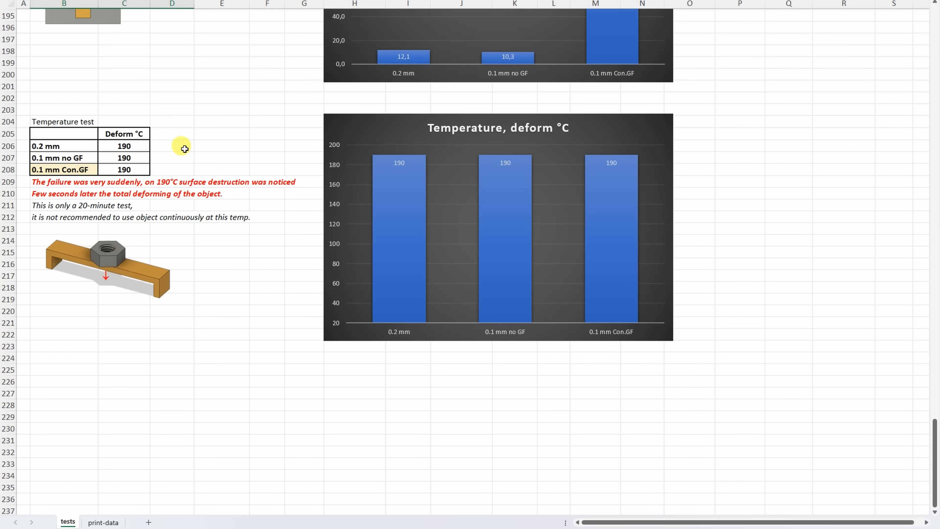
Point out a value in the Temperature test table beside the deform °C chart
left_click(123, 144)
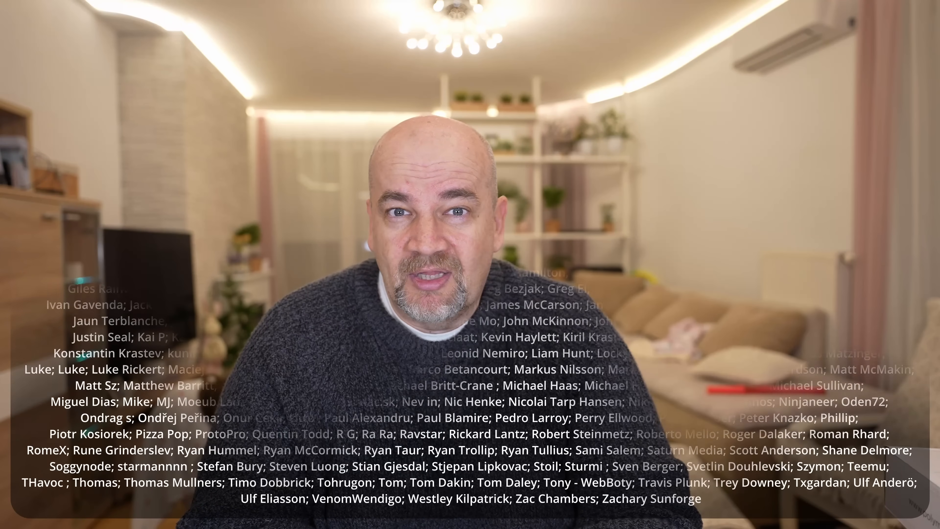
left_click(214, 412)
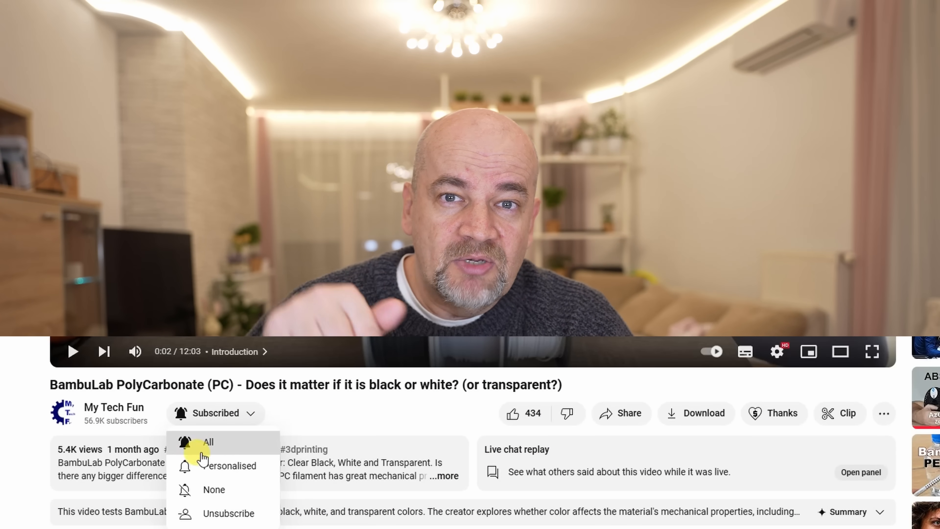